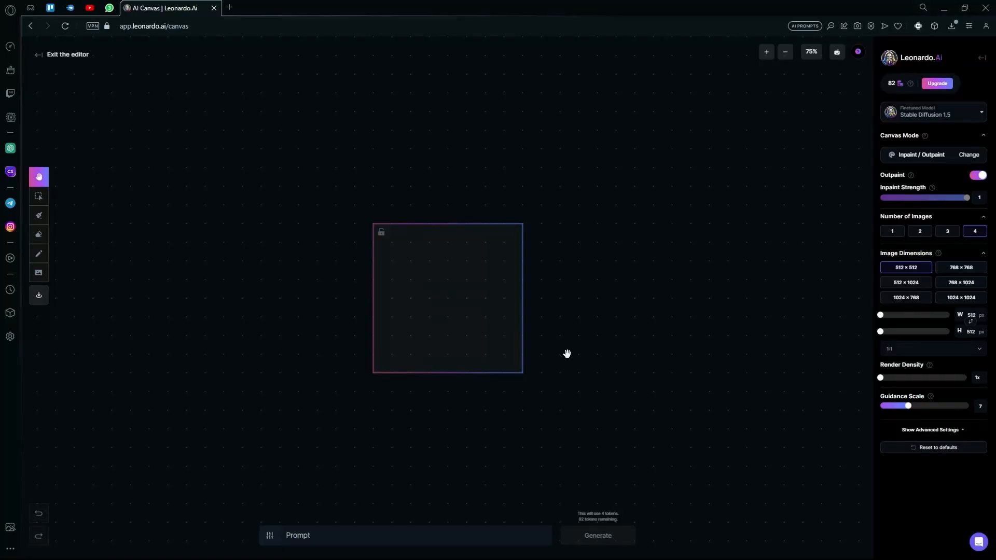
Shift the blank canvas view and drag the empty 512×512 generation frame to a new spot.
drag(568, 353, 498, 325)
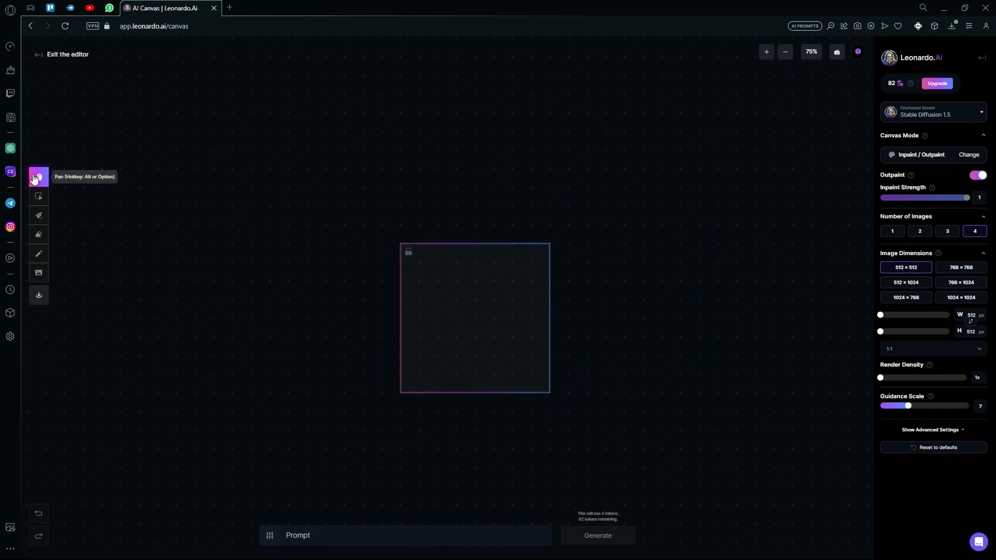
click(38, 196)
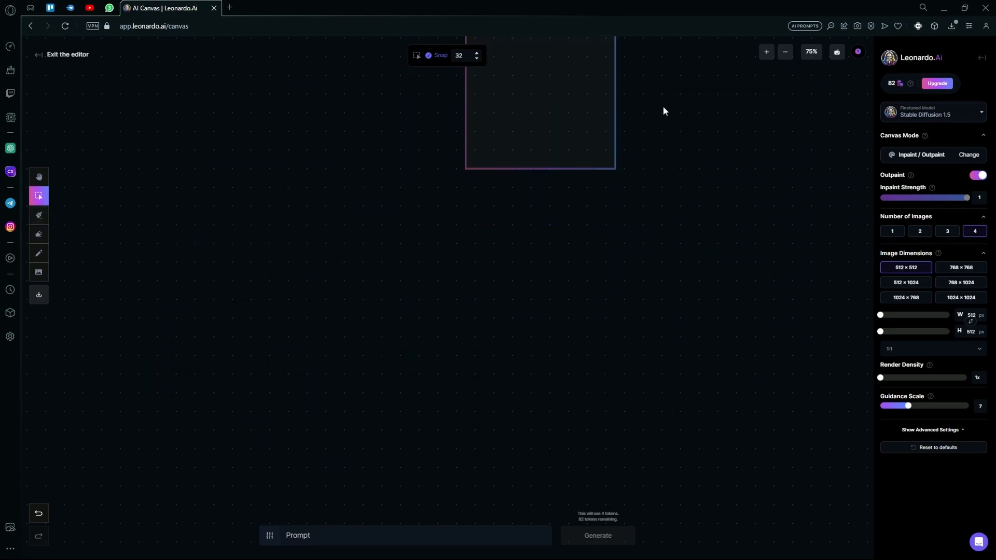
drag(539, 101, 381, 308)
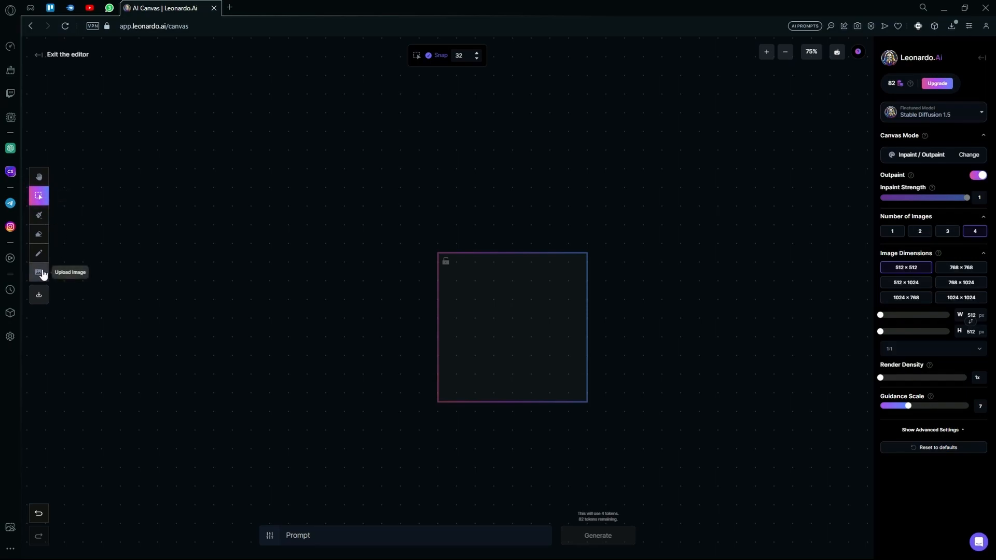
Upload the frog picture from the computer and place it on the canvas.
click(38, 273)
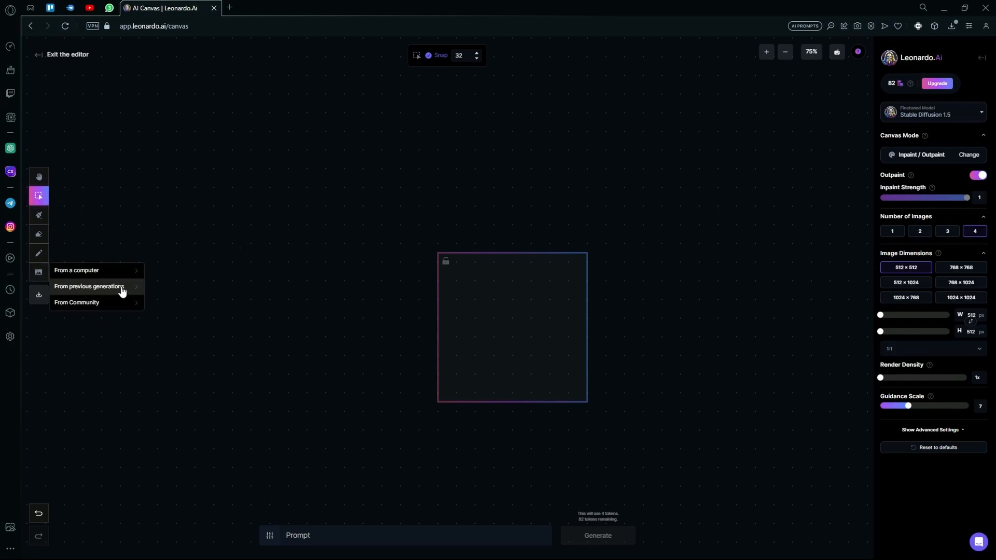
mouse_move(162, 278)
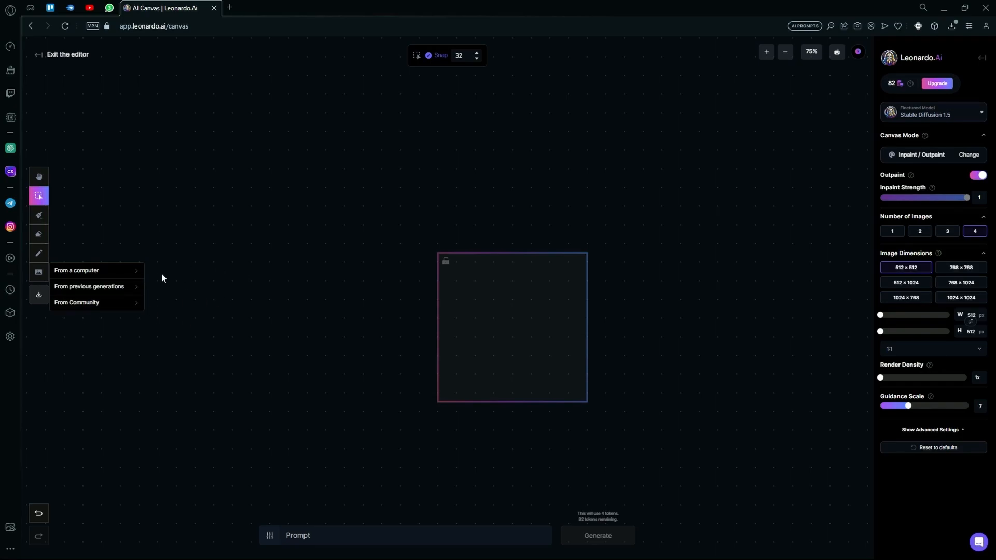
click(89, 286)
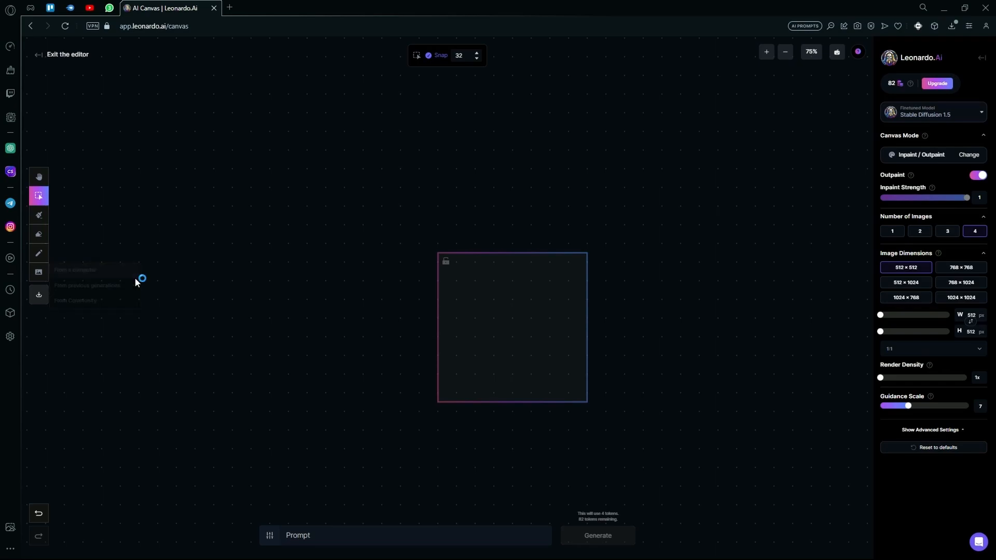
click(74, 270)
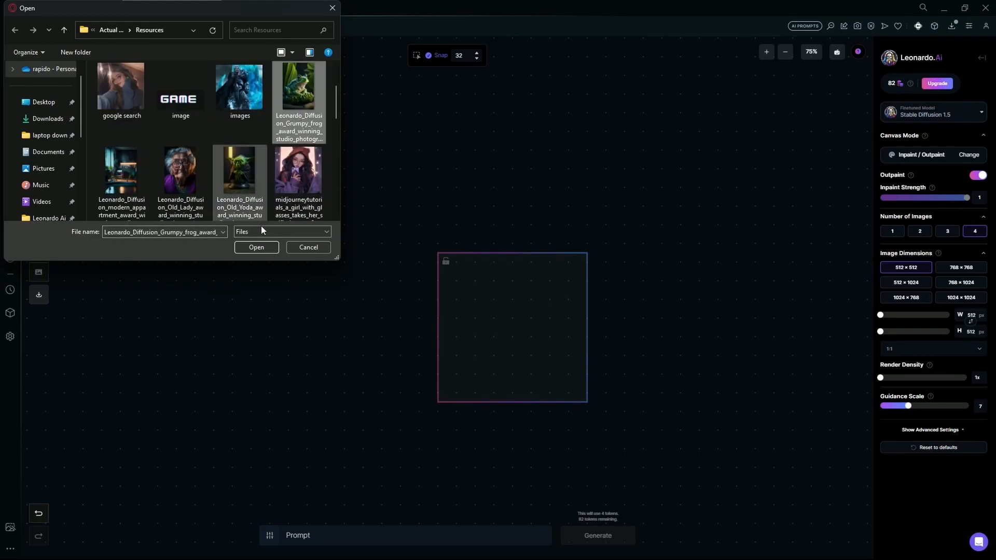
click(256, 247)
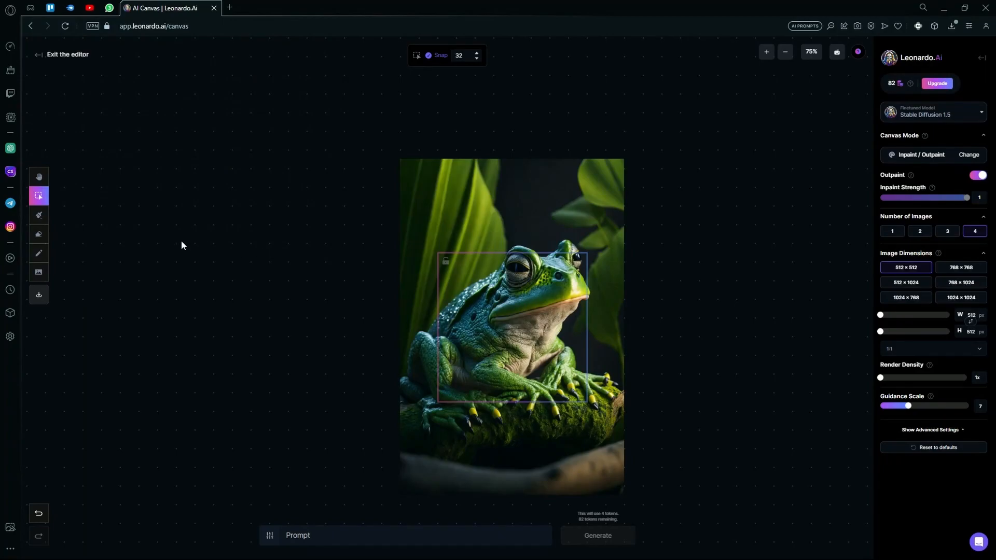
Reopen the computer upload picker and browse for the apartment interior image instead.
click(38, 271)
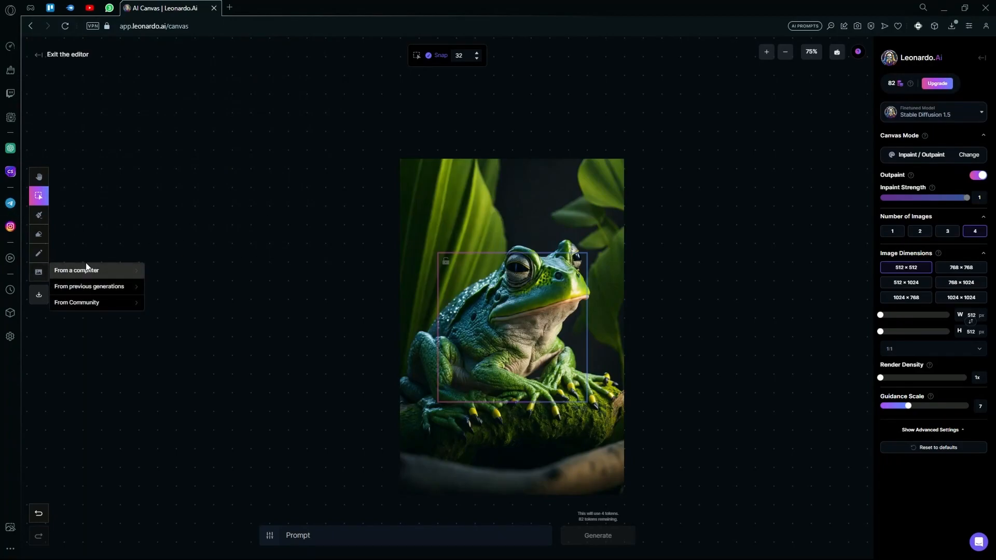
click(75, 269)
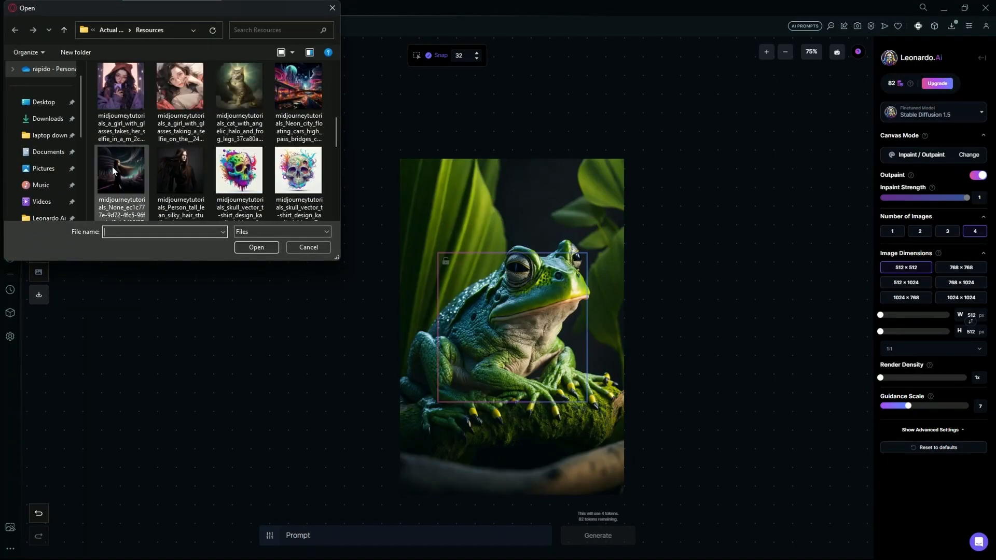
scroll(down, 3)
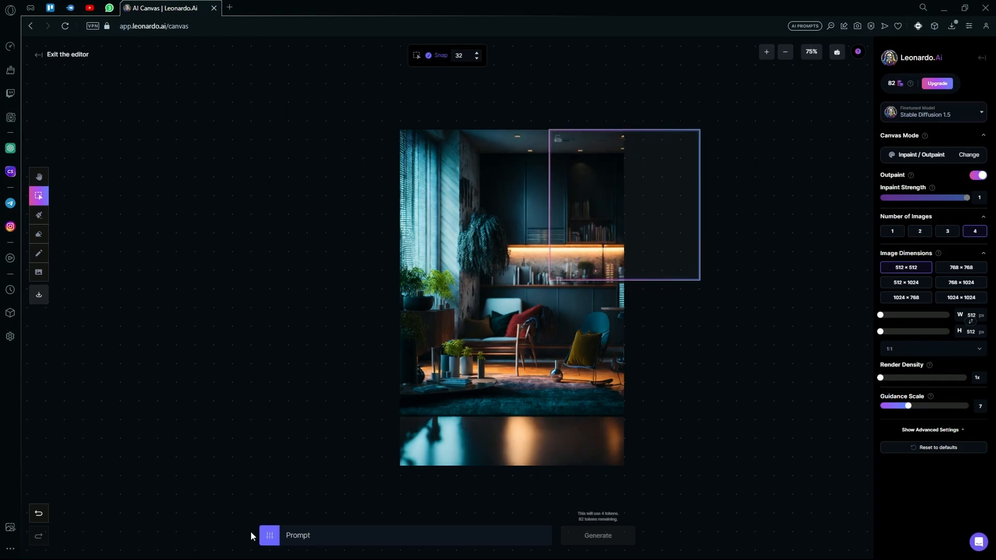
Generate an outpainting of the upper-right area with the prompt 'same background'.
click(416, 535)
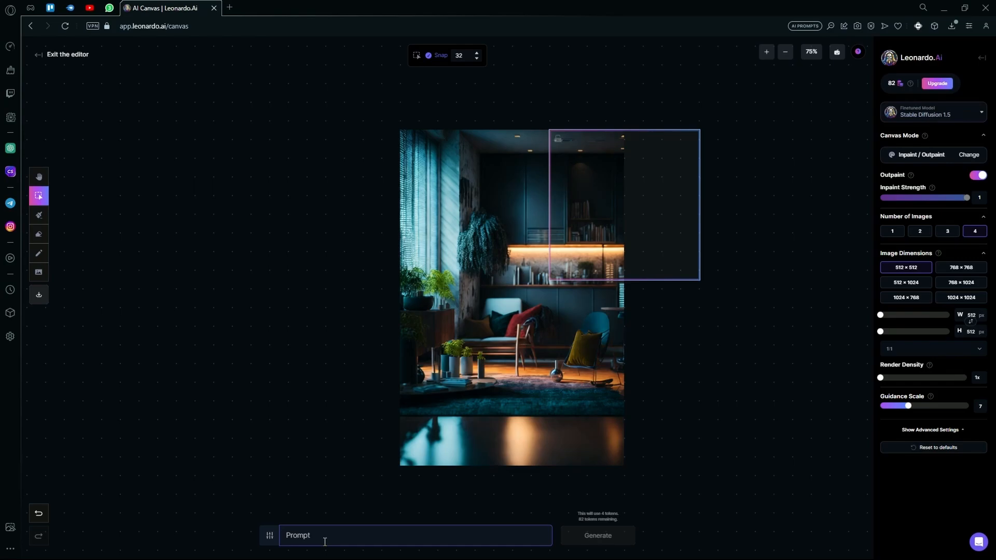
text(same backgrd)
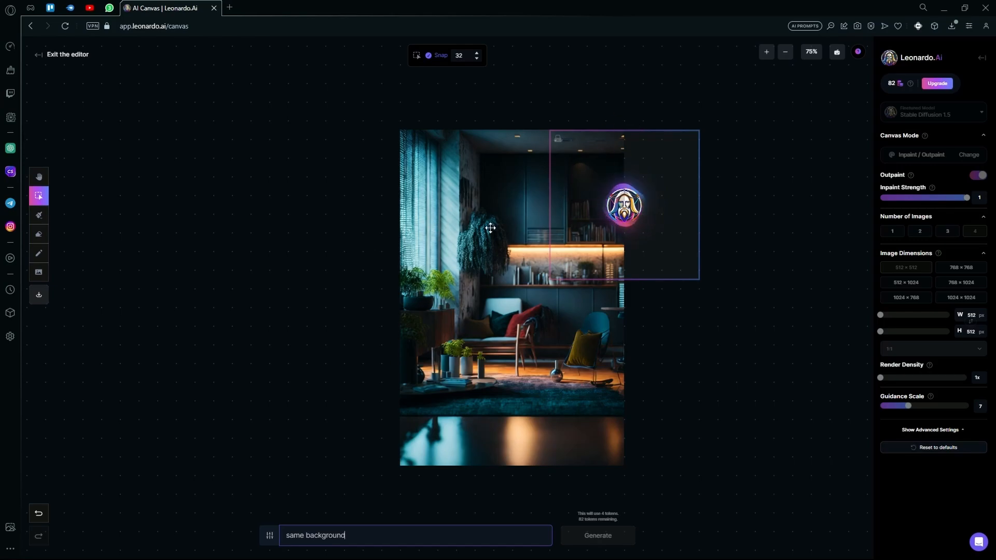
click(596, 535)
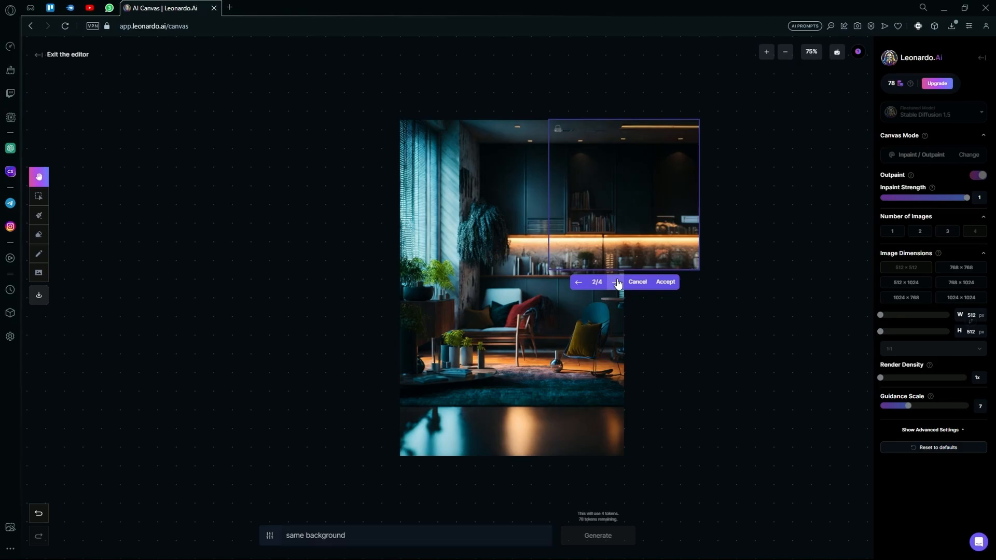
Step through the outpainted kitchen-wall variations to choose one to keep.
click(613, 282)
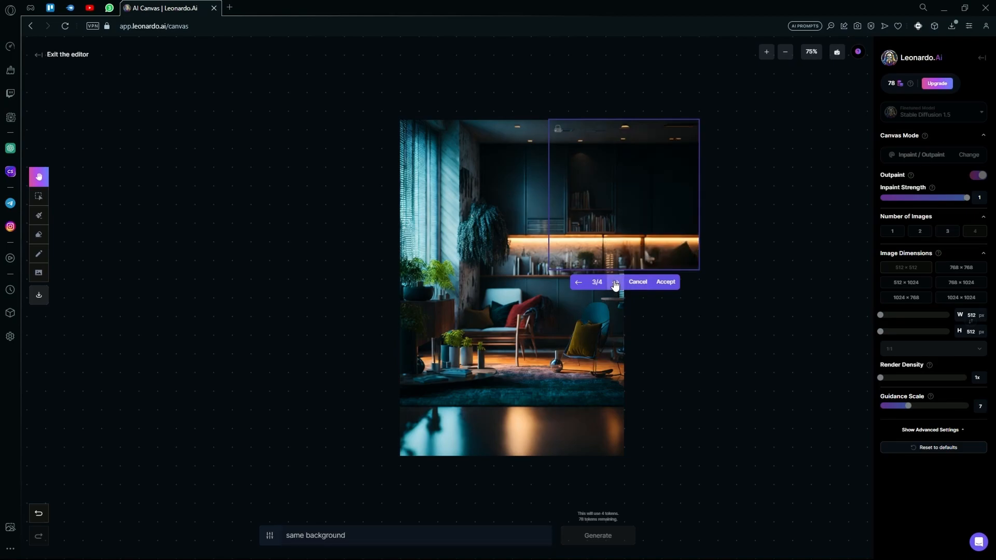
click(613, 282)
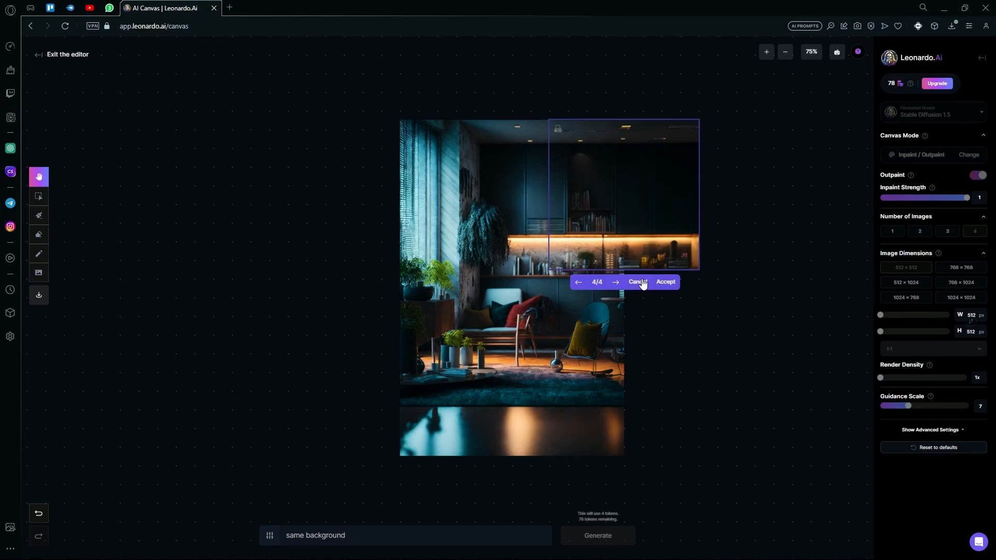
click(614, 282)
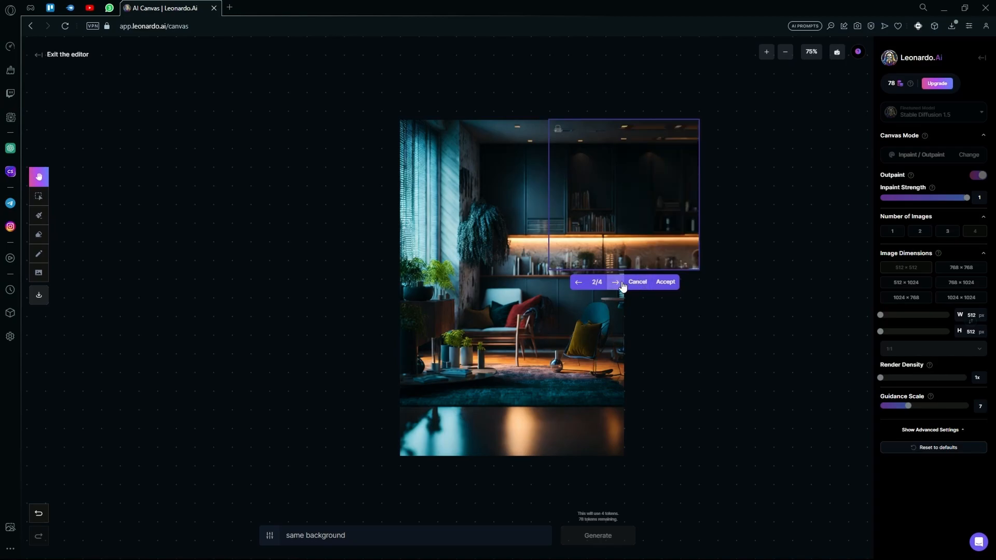
click(613, 282)
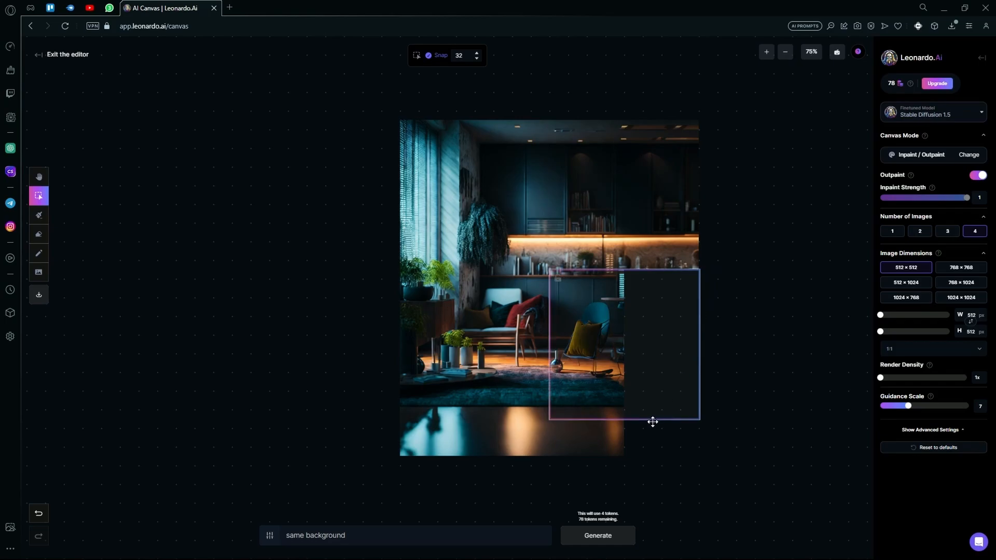
Generate the lower-right fill and keep the dining-nook variation.
click(596, 535)
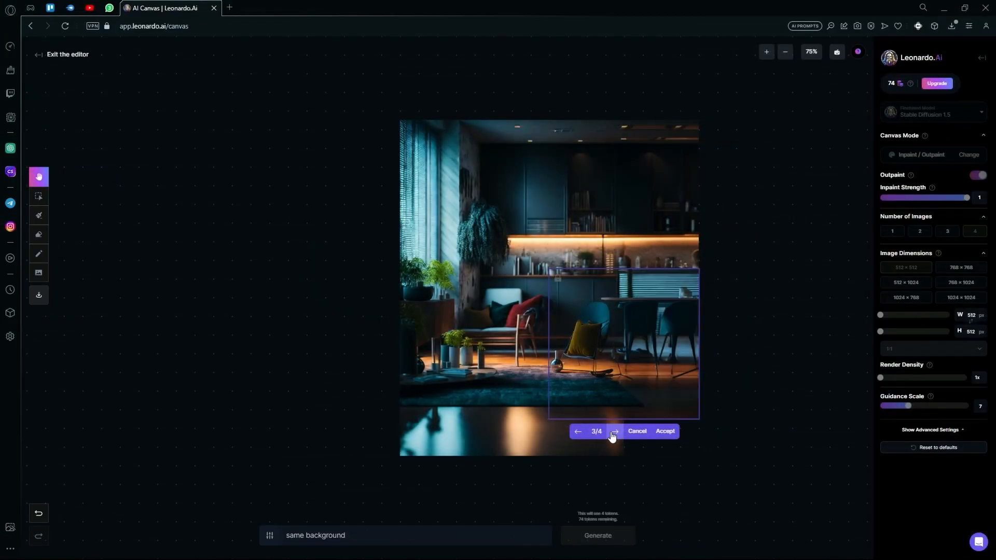
click(613, 431)
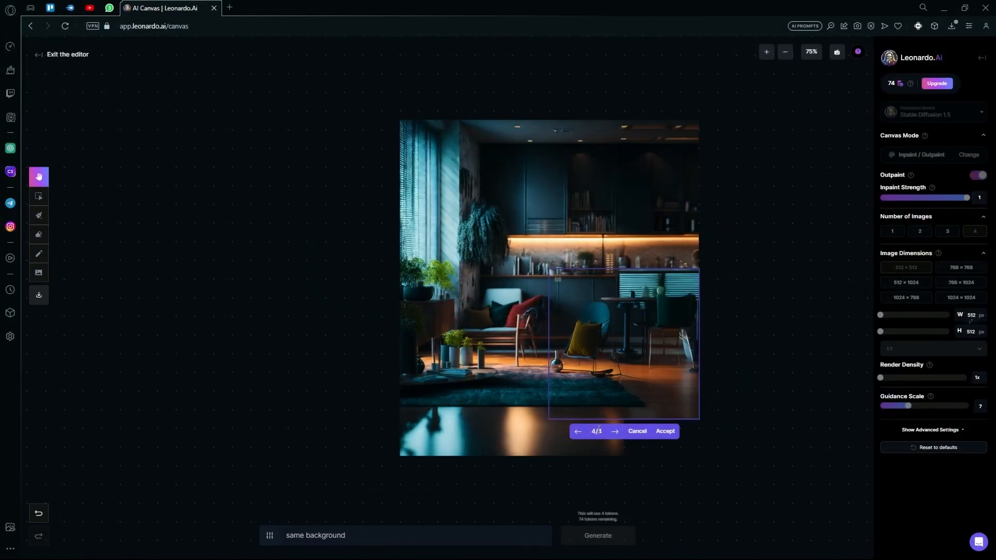
click(39, 196)
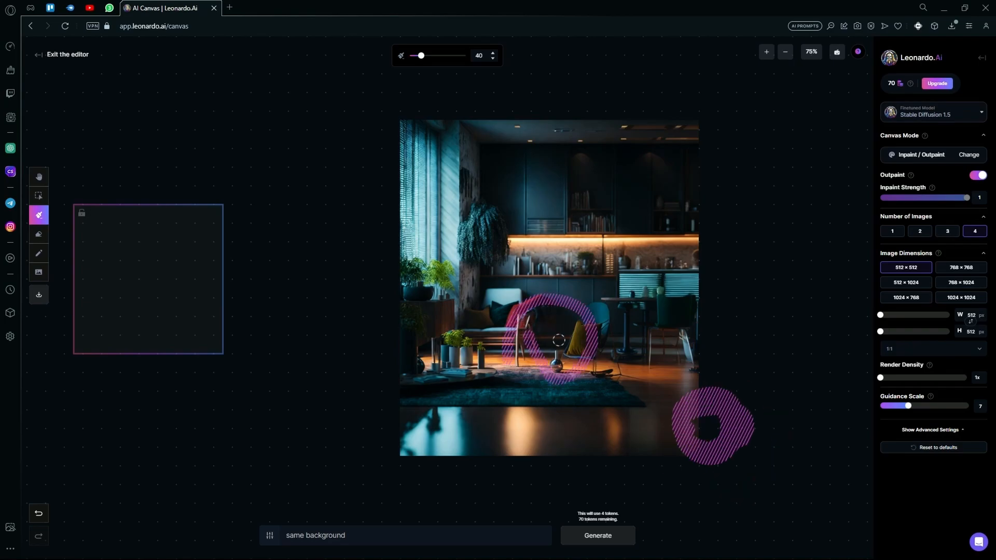
Paint an inpainting mask over the armchair area of the living room.
drag(708, 425, 727, 431)
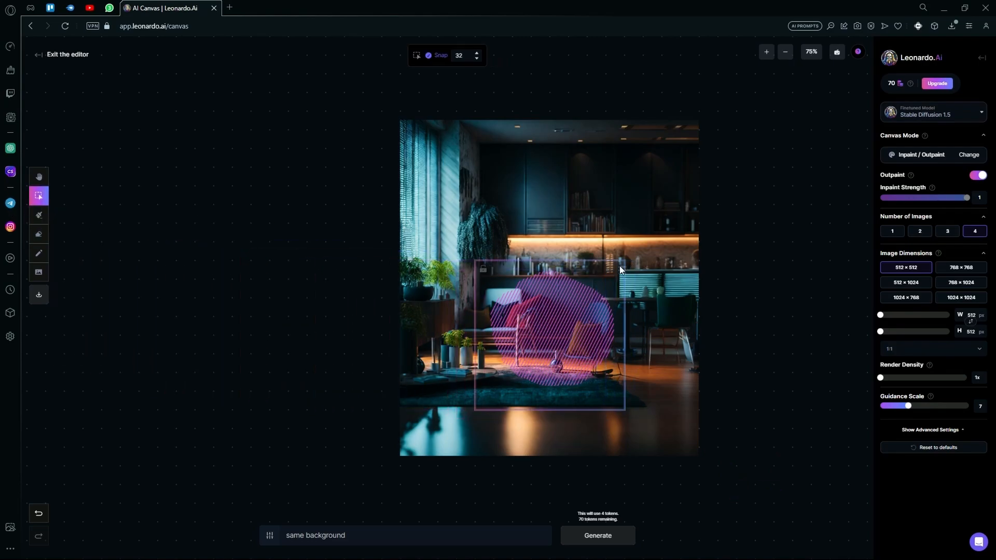
Replace the prompt with 'cow' and generate it inside the masked living area.
triple_click(315, 535)
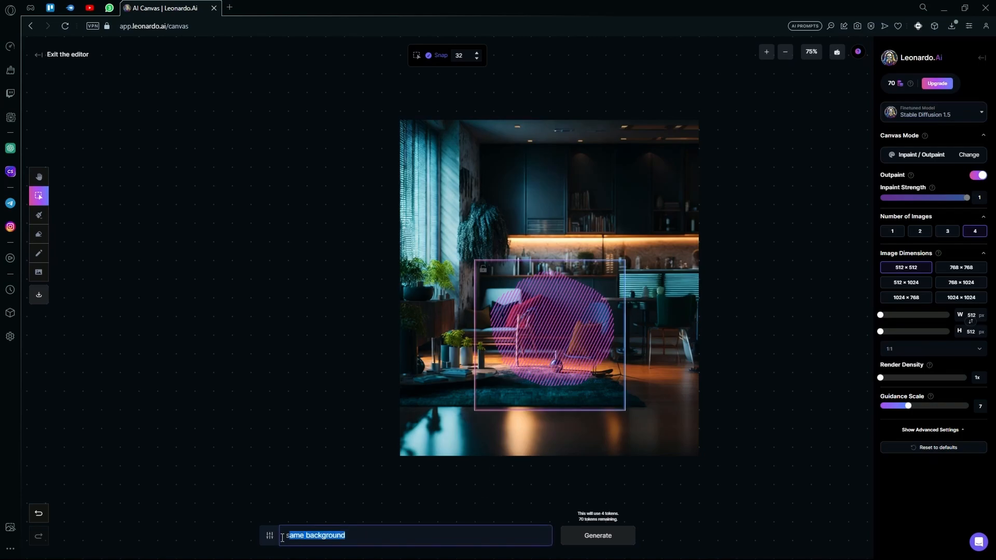
text(cow)
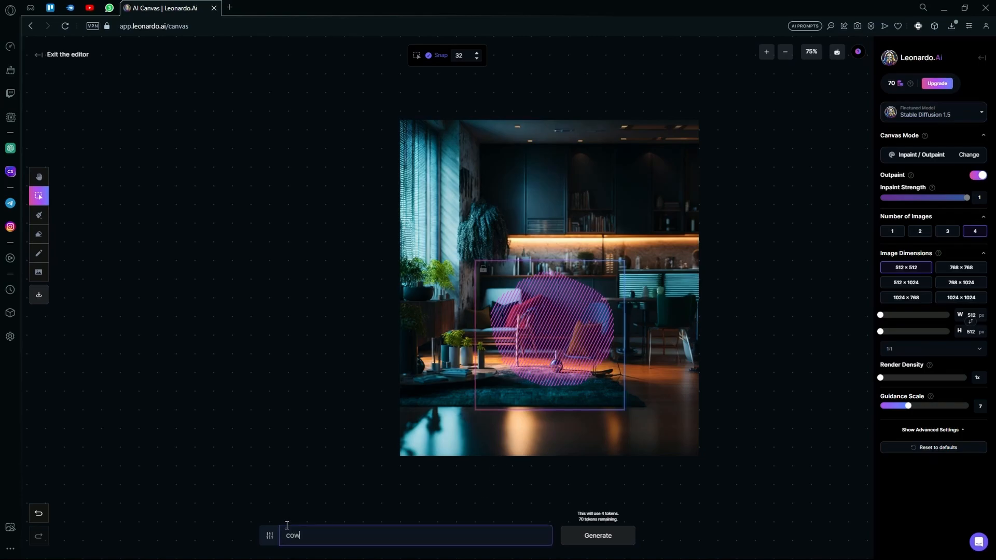
click(595, 535)
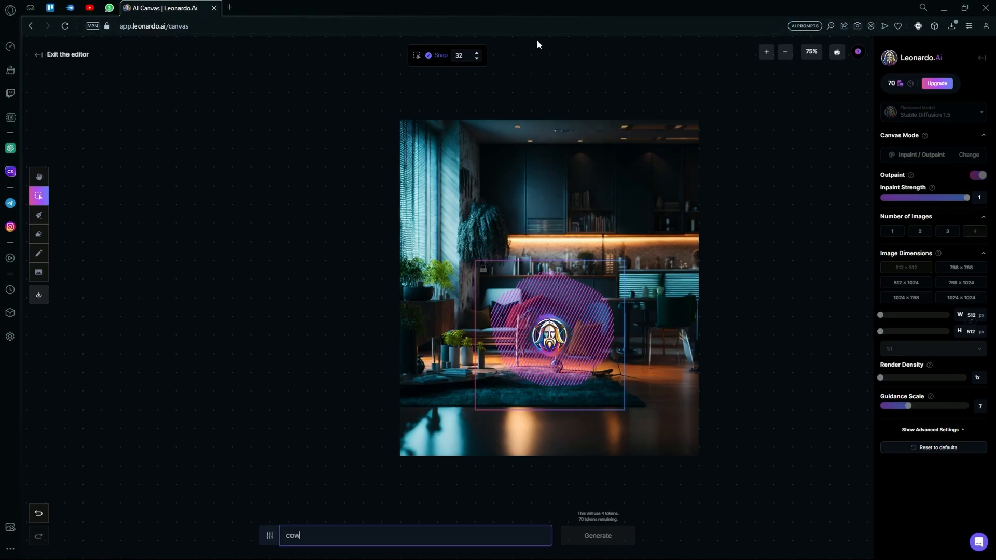
click(38, 176)
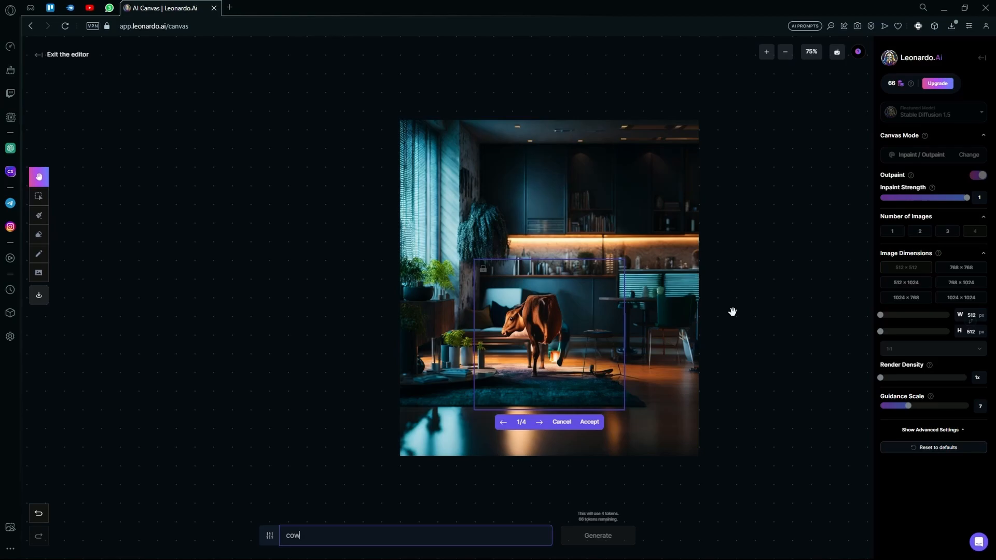
Browse the cow variants and keep the black-and-white cow in front of the sofa.
click(540, 422)
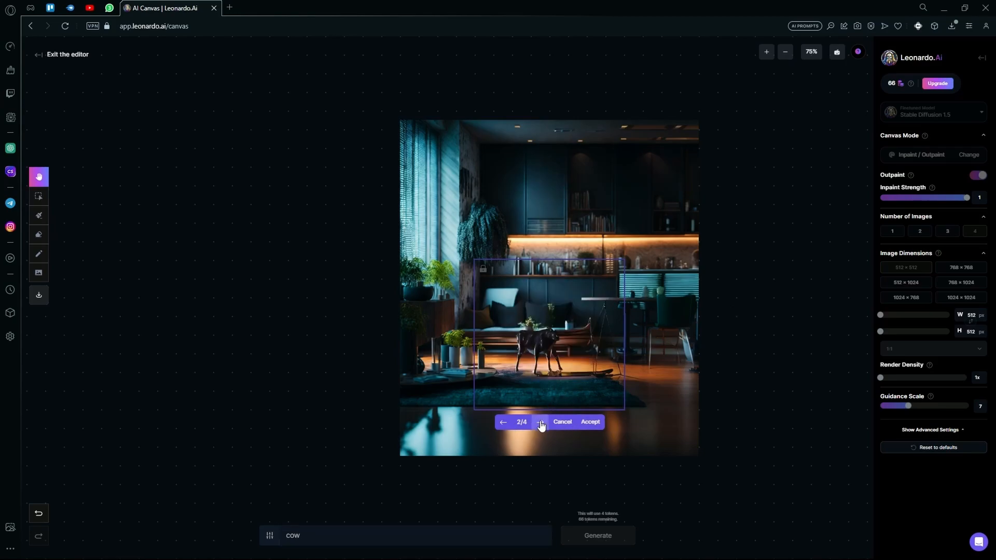
click(540, 422)
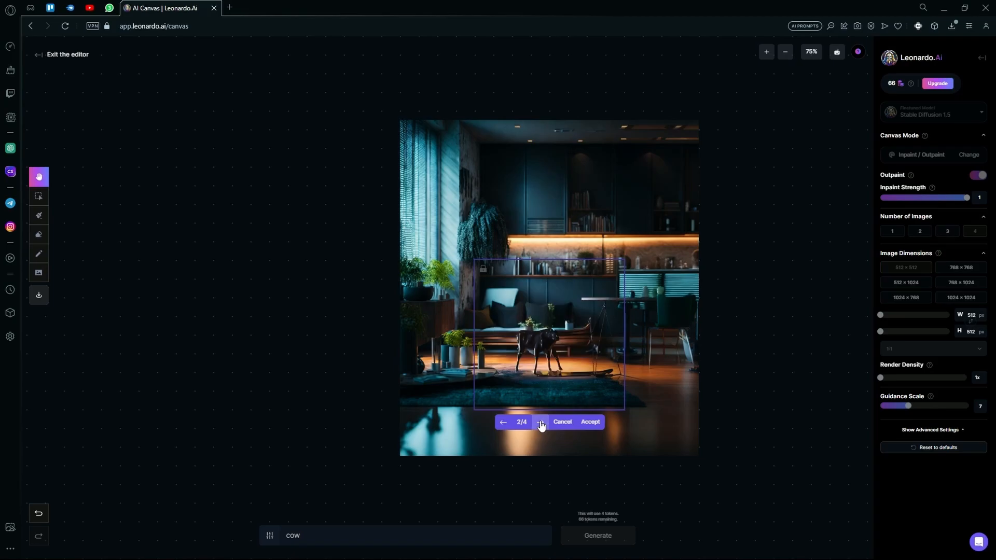
click(540, 422)
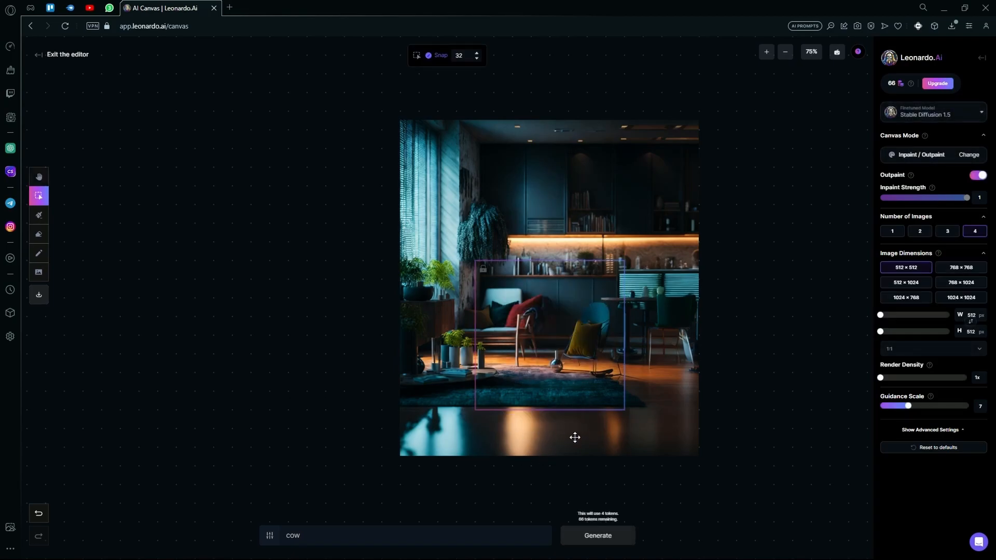
click(596, 535)
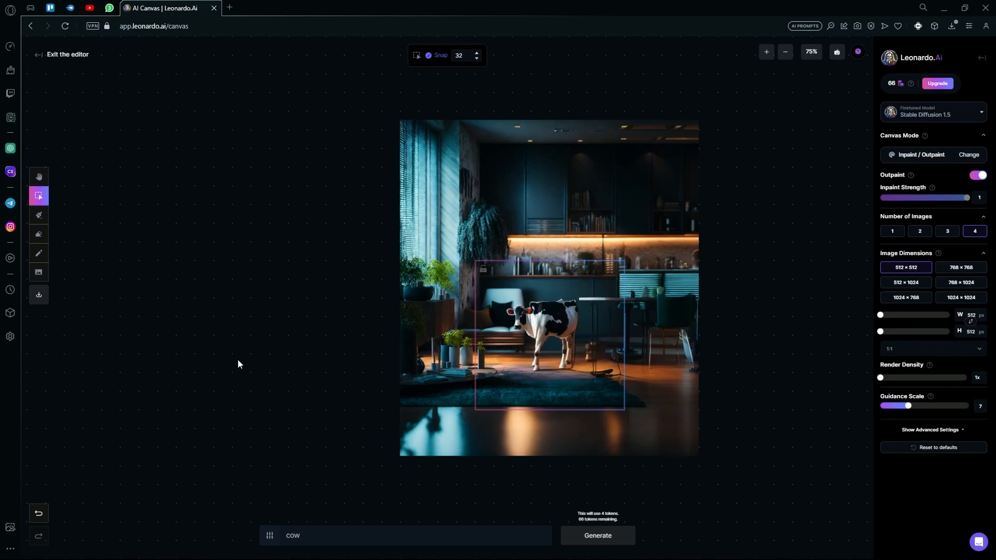
click(38, 233)
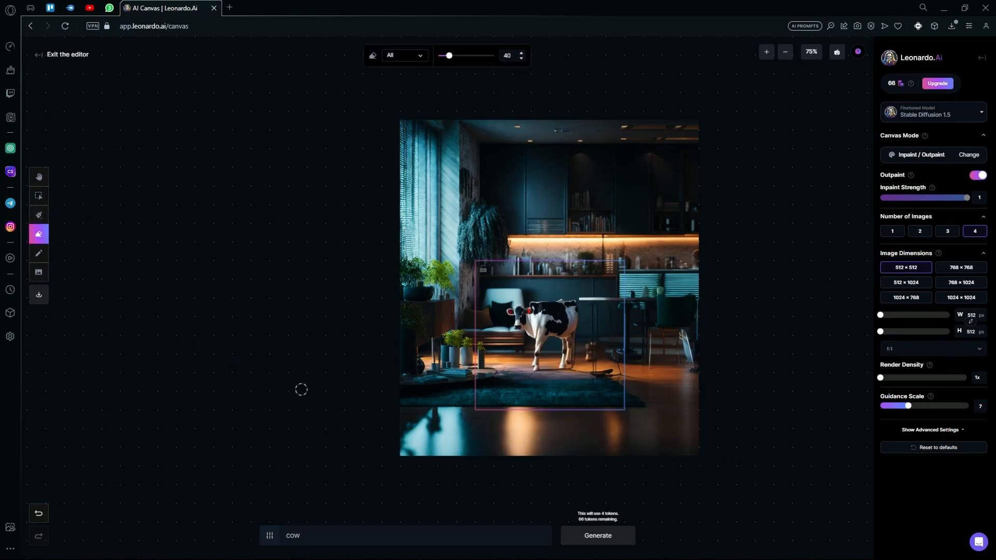
mouse_move(38, 196)
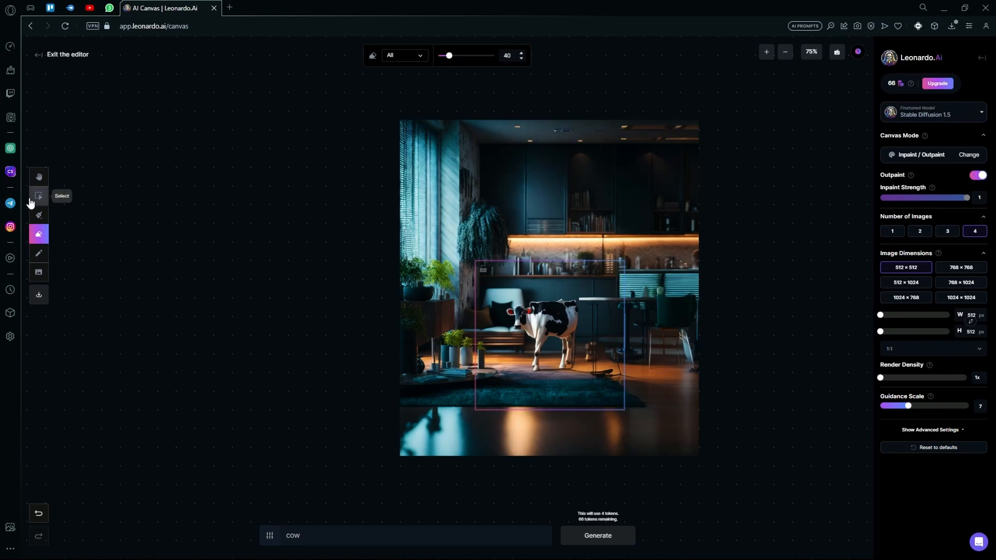
Erase the cow from the living area, leaving a dark empty patch.
click(38, 196)
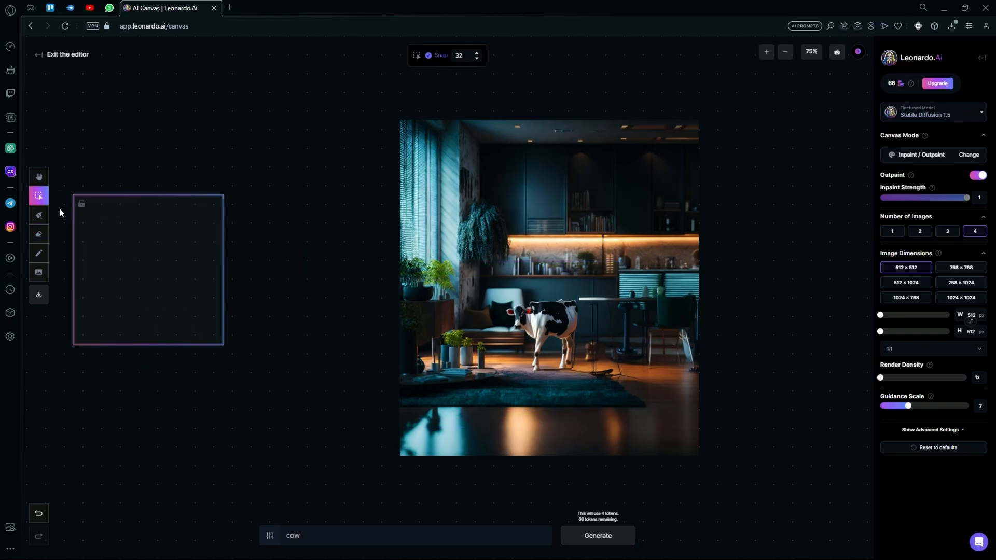
click(38, 234)
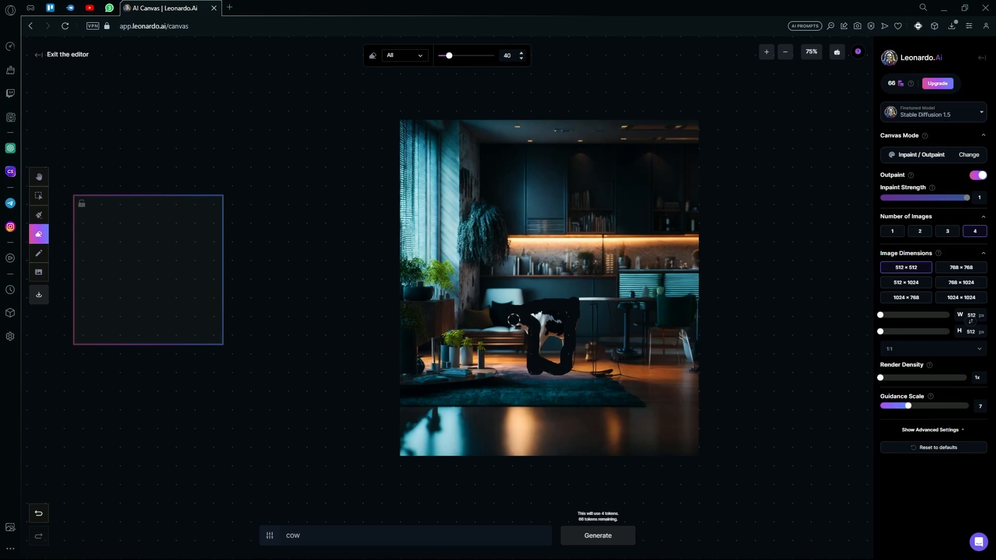
drag(515, 317, 560, 353)
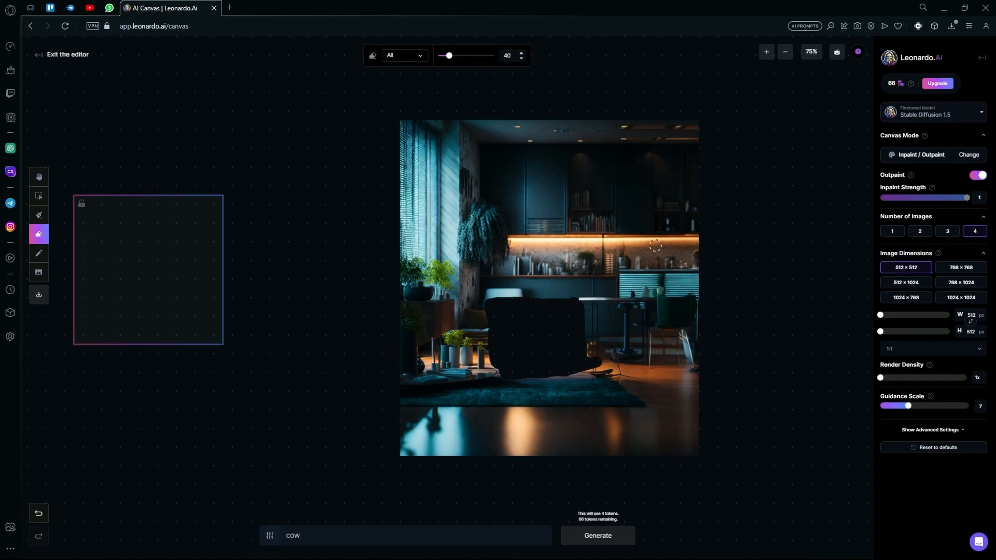
mouse_move(364, 304)
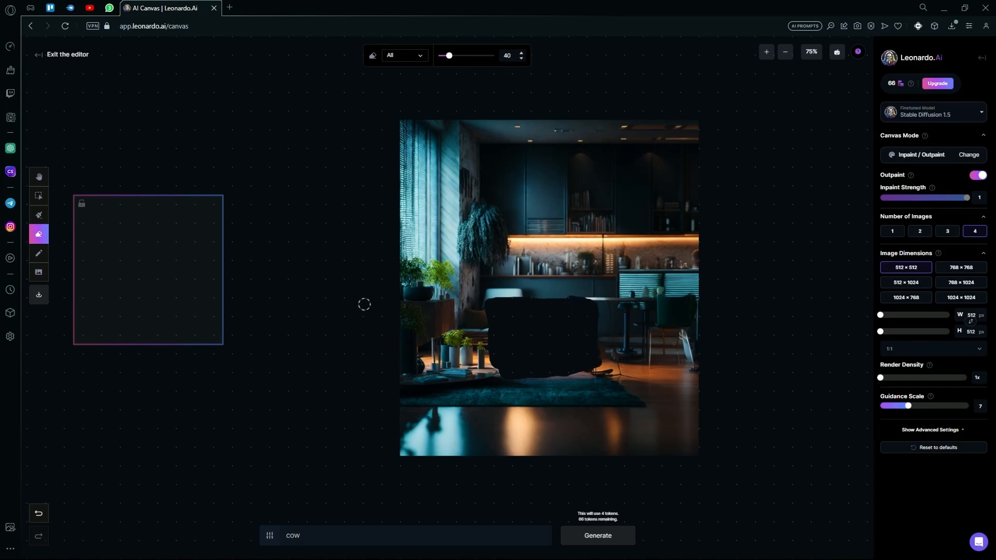
click(38, 196)
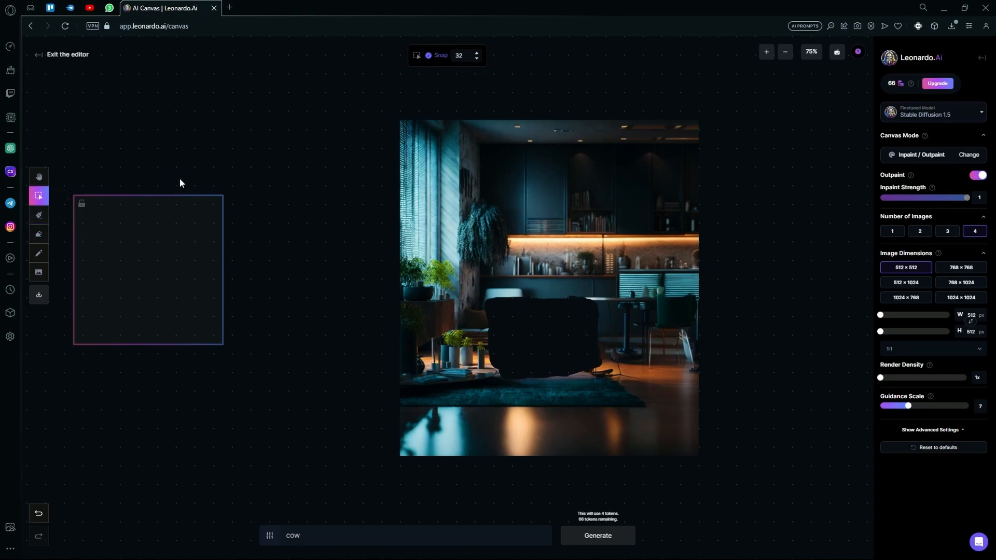
Refill the erased patch with 'same background', keeping the blue armchair variant.
drag(148, 269, 548, 347)
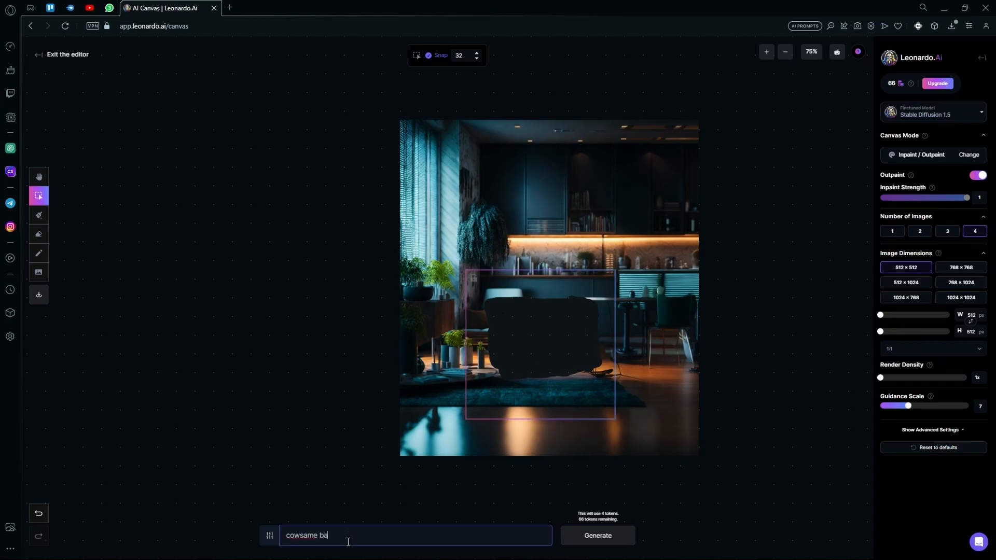
text(same)
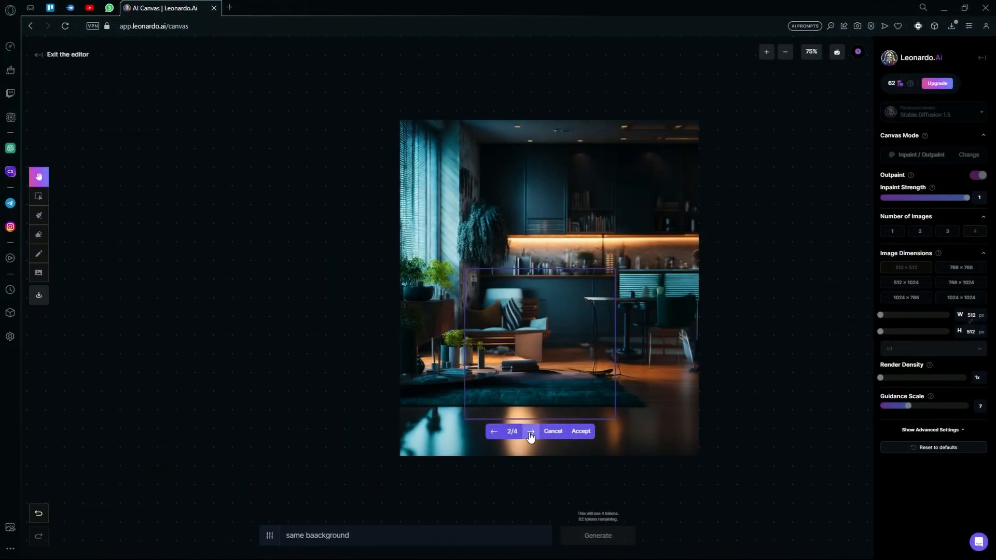
click(531, 431)
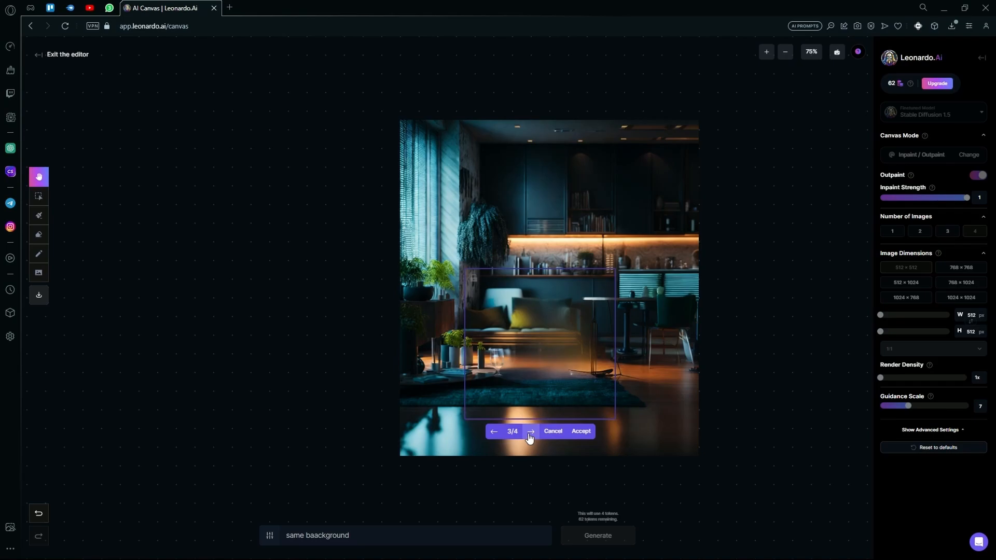
click(531, 432)
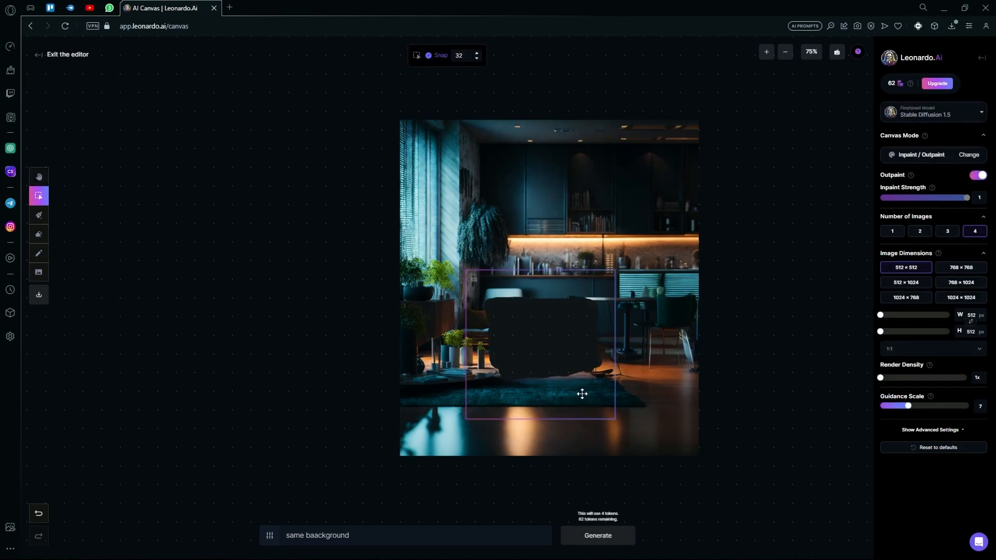
Move the generation frame off to the left and then over the kitchen shelves.
drag(539, 347, 297, 260)
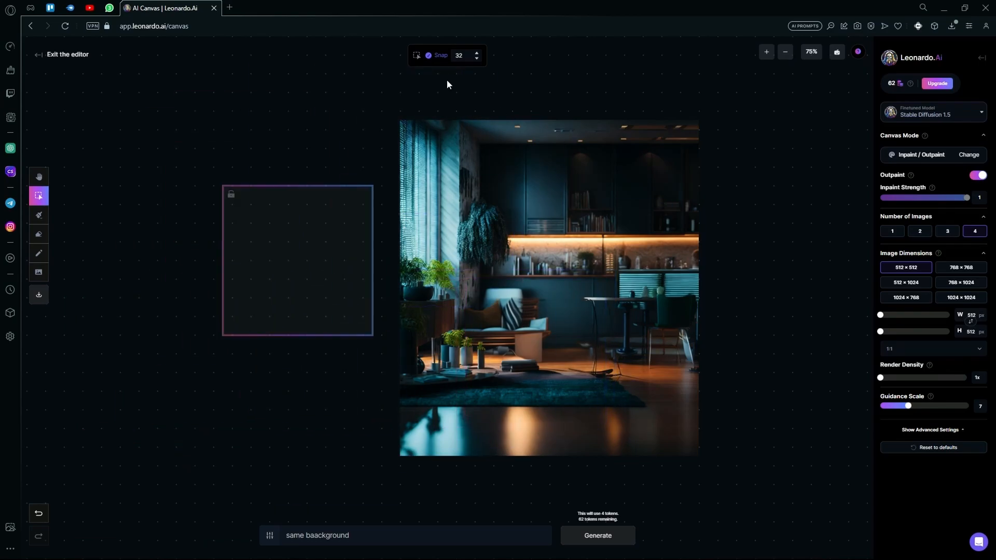
right_click(430, 274)
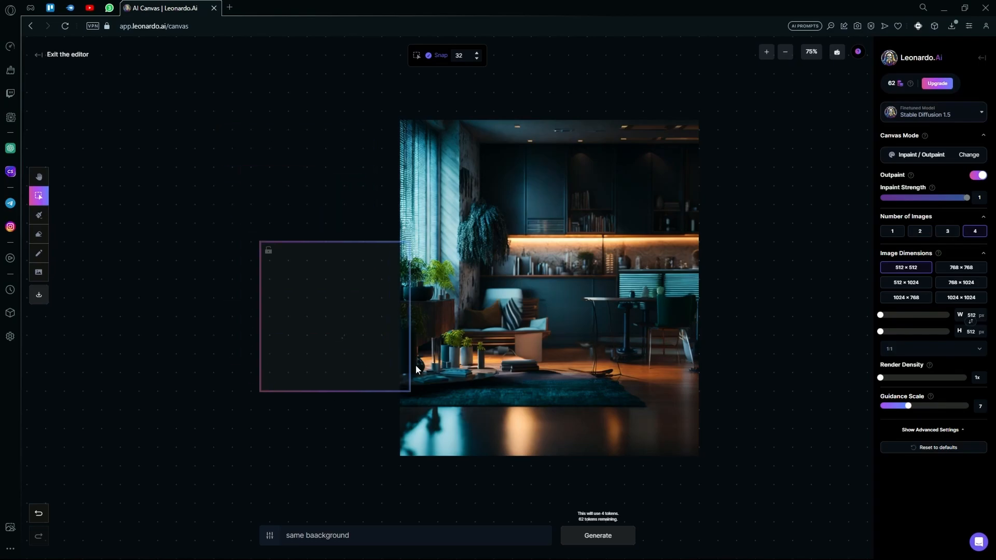
drag(335, 316, 562, 270)
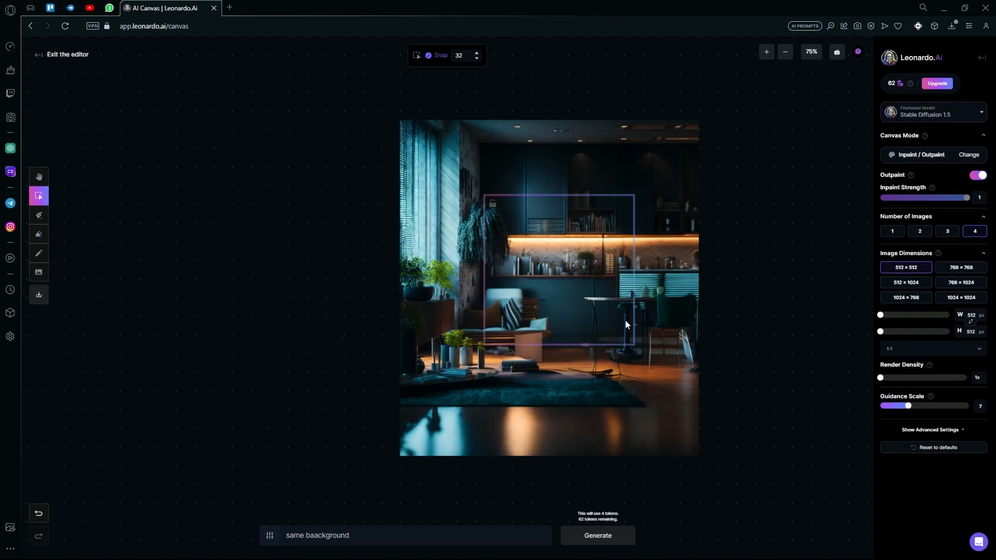